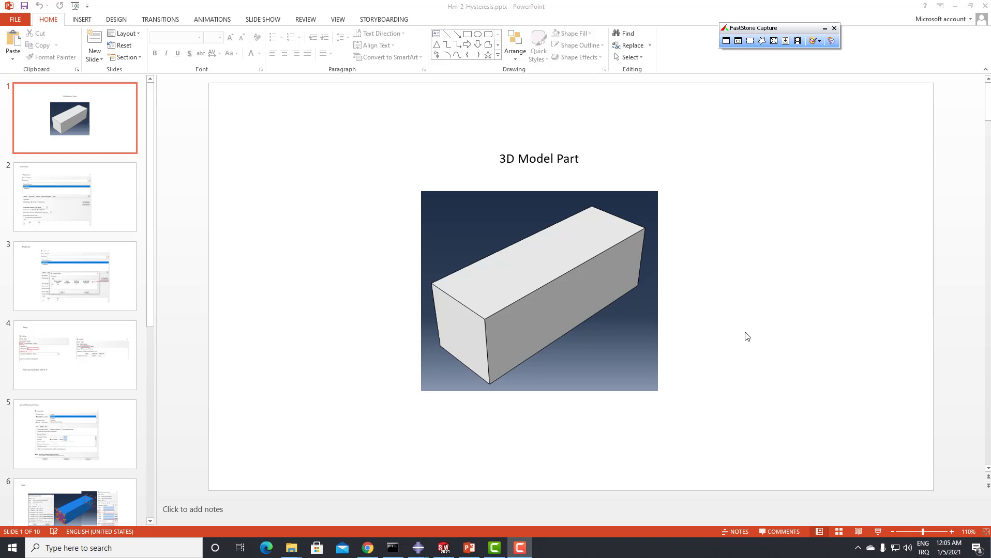
pyautogui.moveTo(257, 134)
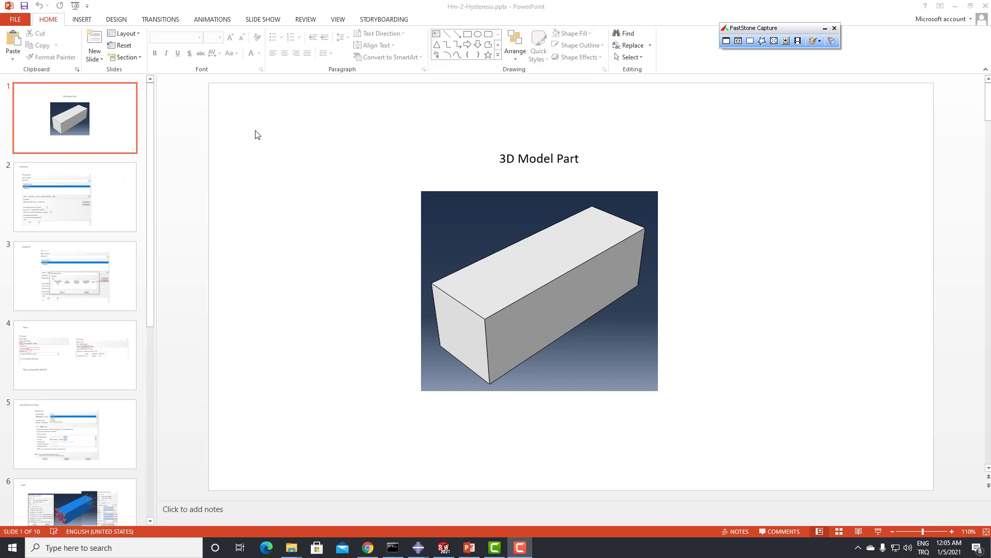
pyautogui.moveTo(499, 27)
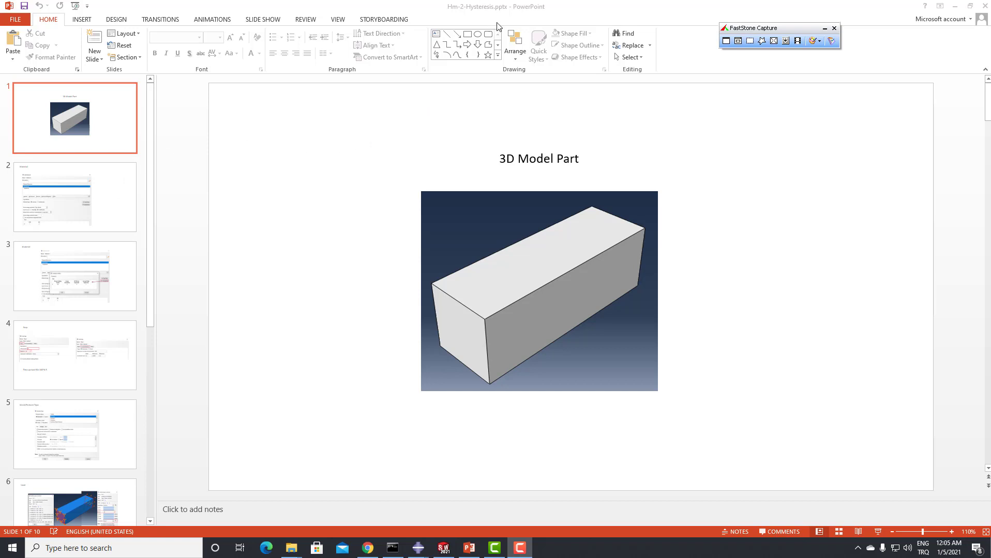
pyautogui.moveTo(482, 13)
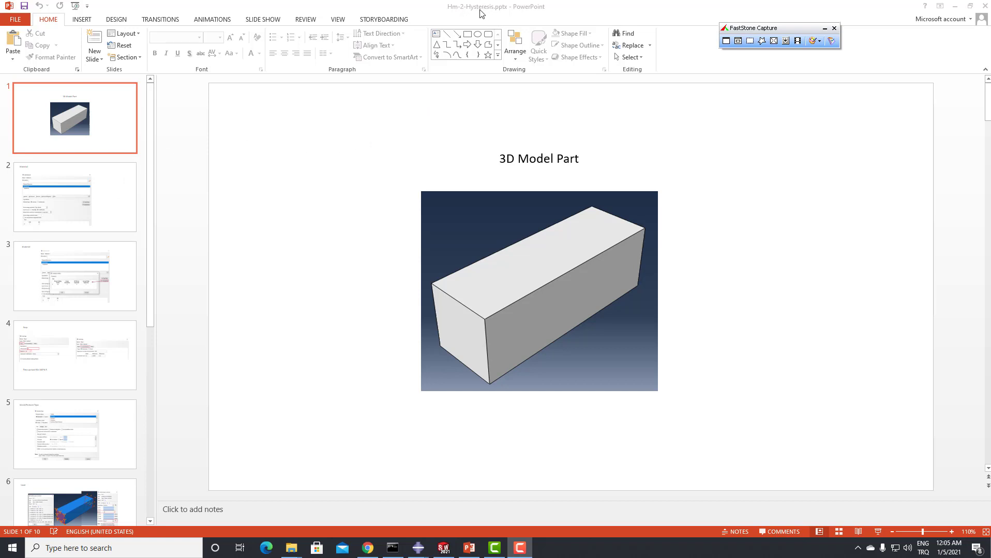
pyautogui.moveTo(80, 196)
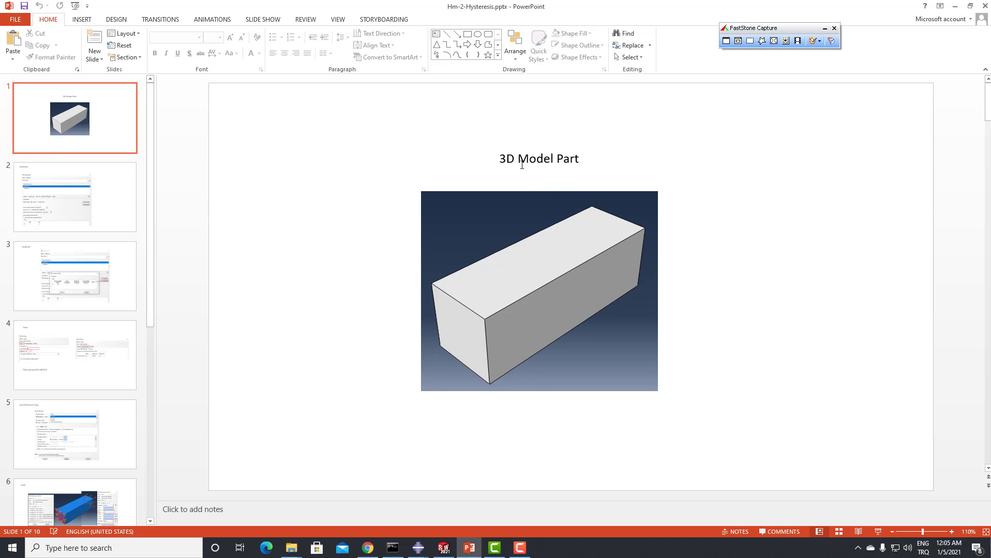
# Show slide 2, 'Material', with Hyperelastic and Hysteresis behaviours and Neo Hooke coefficients
pyautogui.click(74, 197)
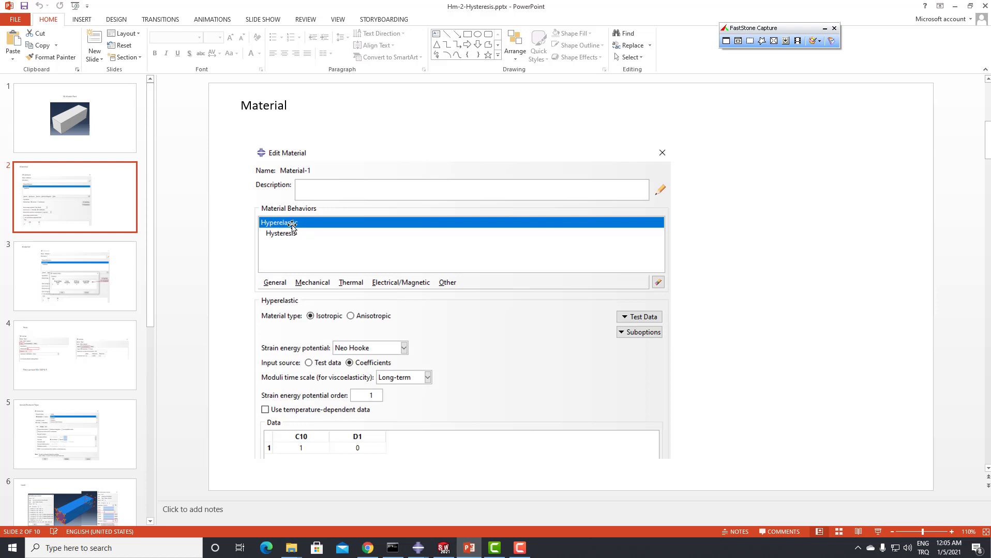
pyautogui.moveTo(278, 213)
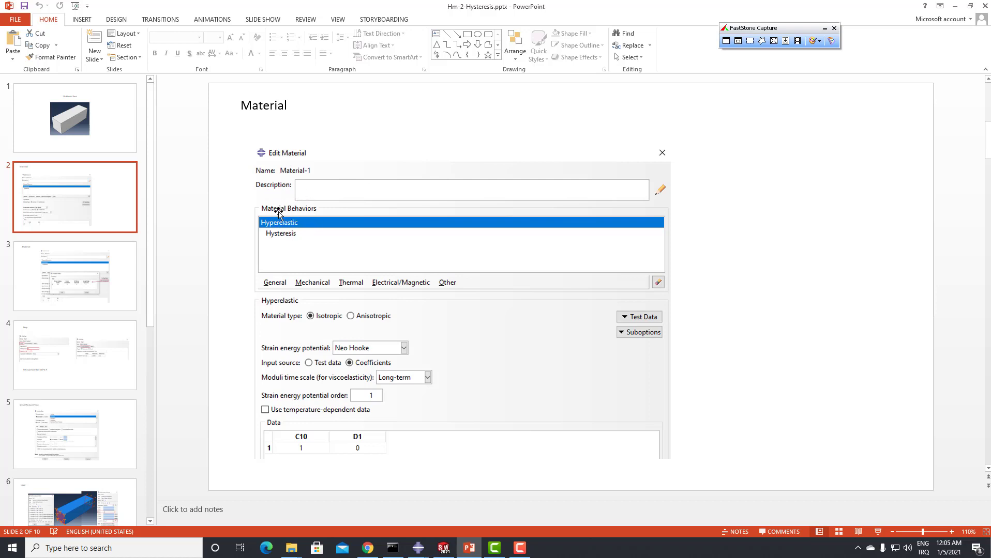
pyautogui.moveTo(295, 237)
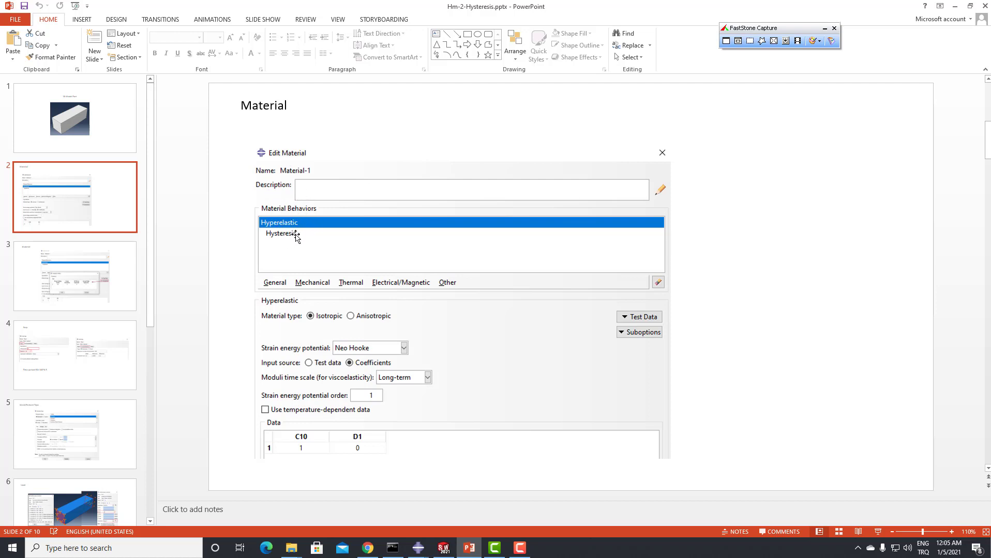
pyautogui.moveTo(267, 237)
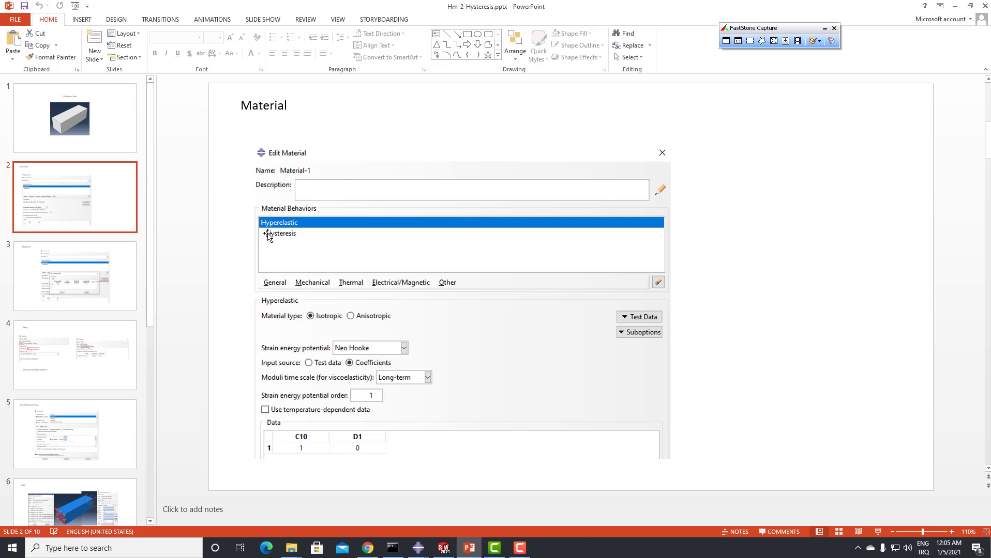
pyautogui.moveTo(636, 327)
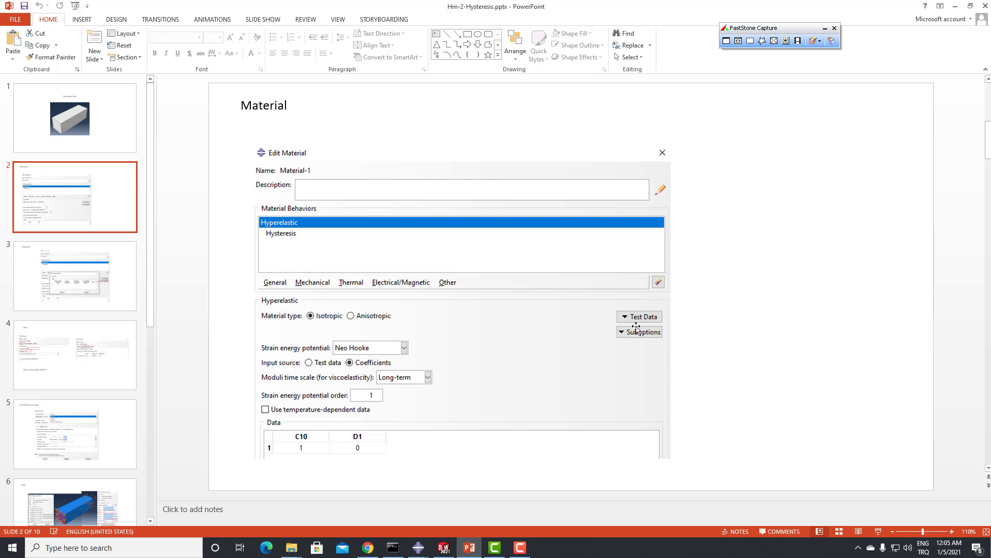
# Show slide 3 with hysteresis suboption data: stress scaling 0.9, creep 5, exponents 4 and -1
pyautogui.click(641, 332)
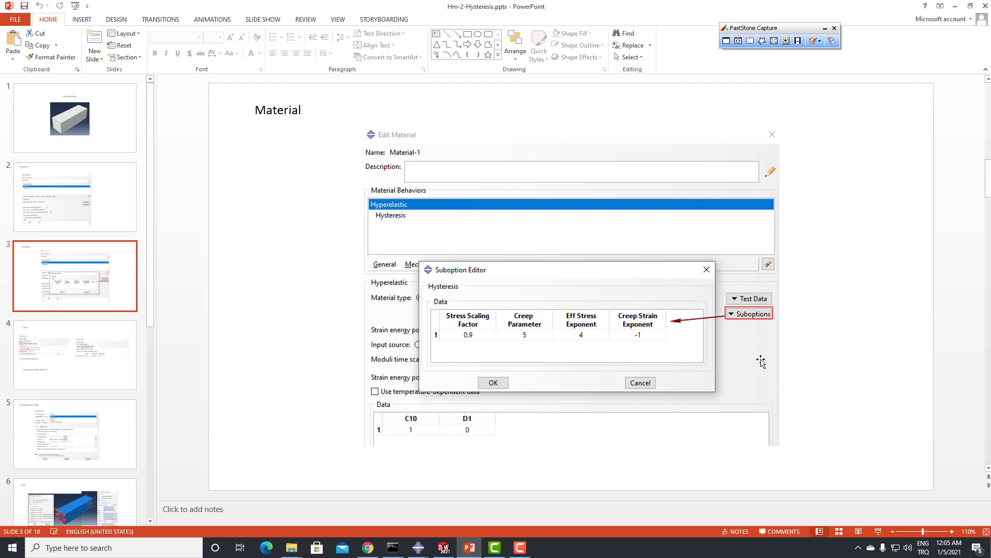
pyautogui.moveTo(540, 339)
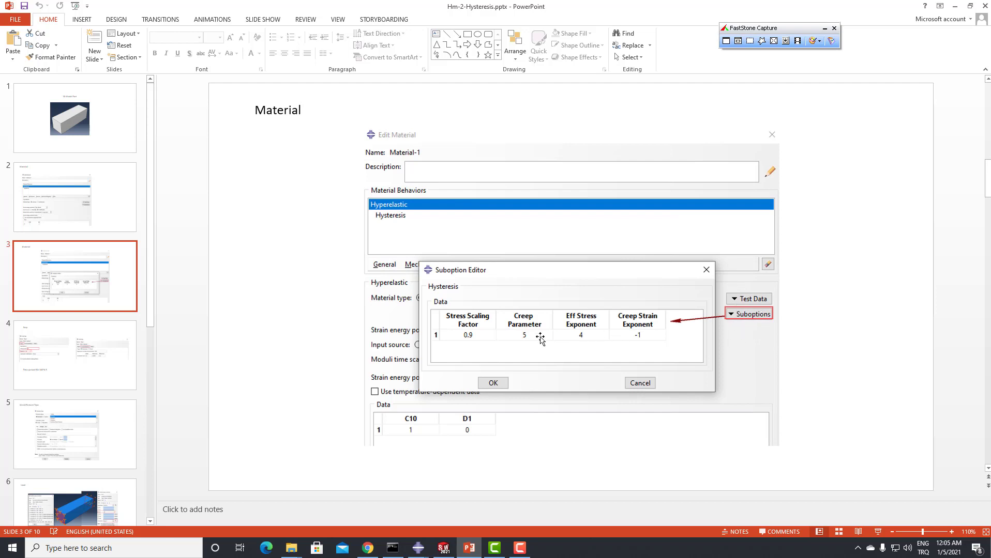
pyautogui.moveTo(484, 305)
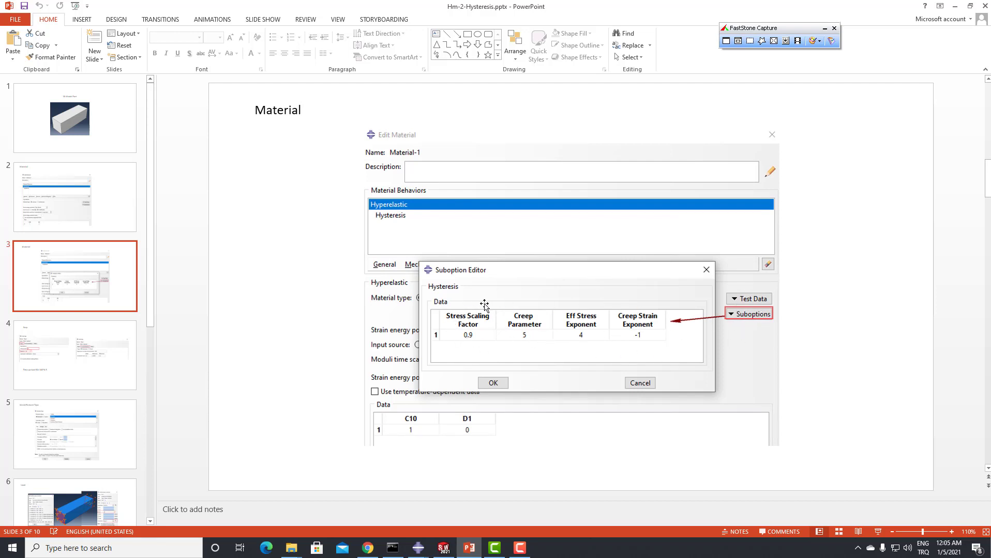
pyautogui.moveTo(480, 339)
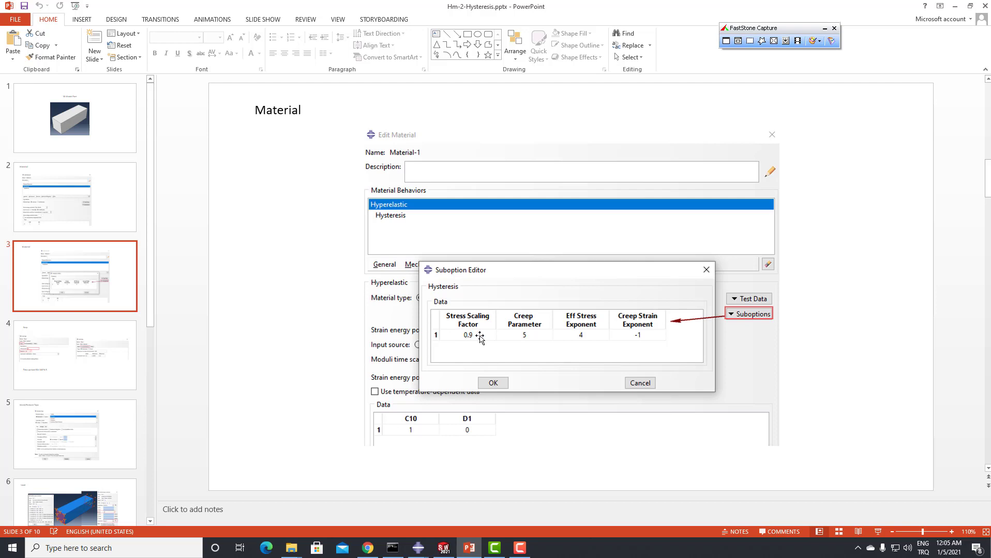
pyautogui.moveTo(589, 345)
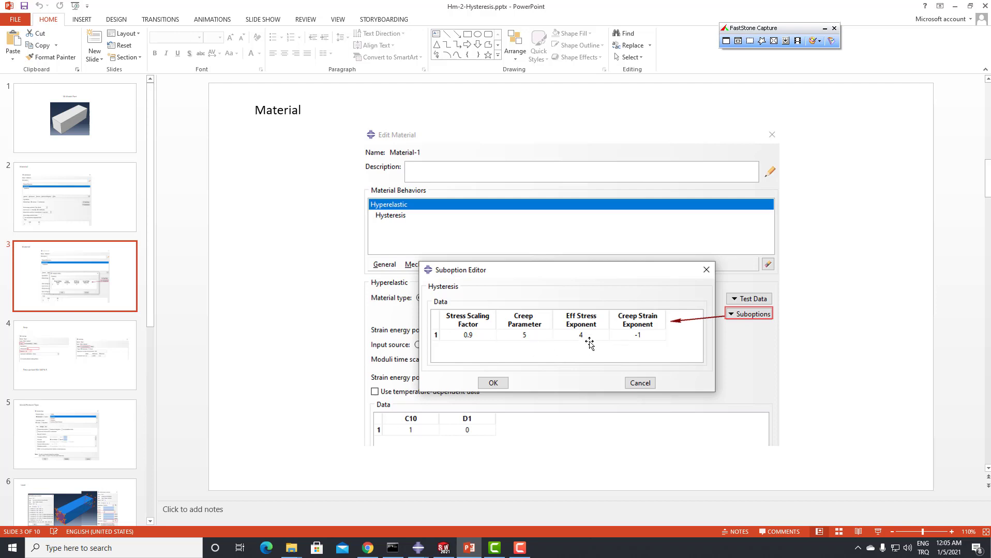
# Show slide 4, 'Step', with time period 50, Nlgeom on, 100 increments of 0.5
pyautogui.click(73, 355)
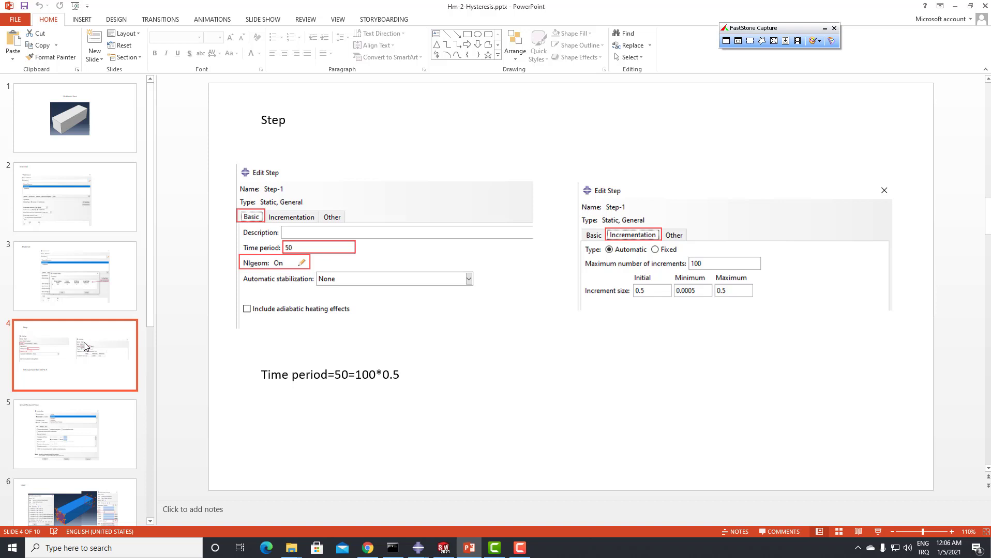
pyautogui.moveTo(289, 262)
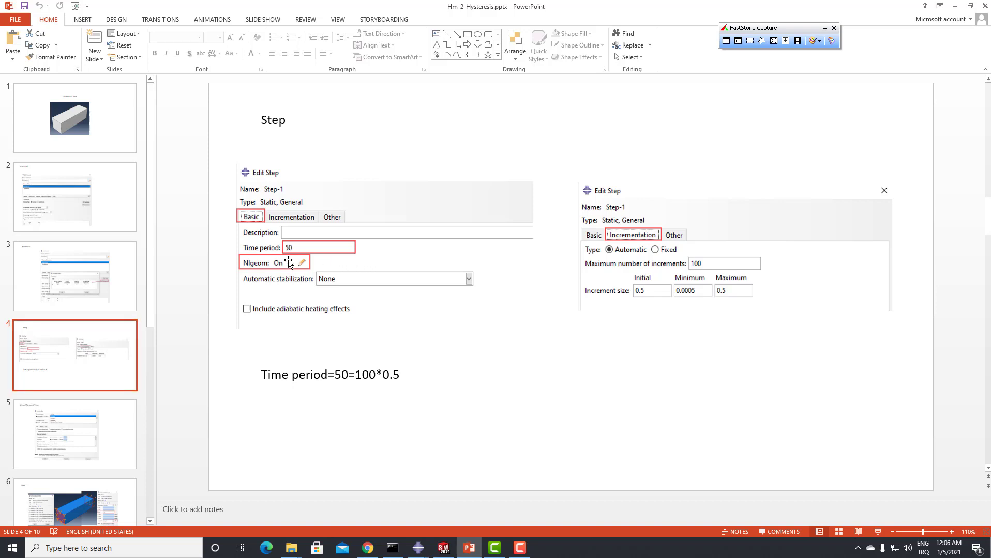
pyautogui.moveTo(254, 263)
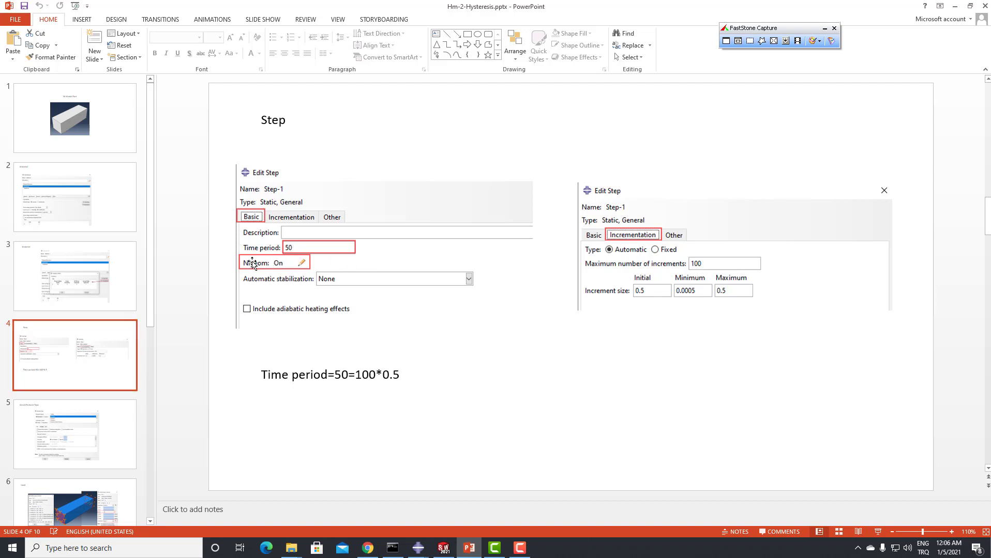
pyautogui.moveTo(766, 248)
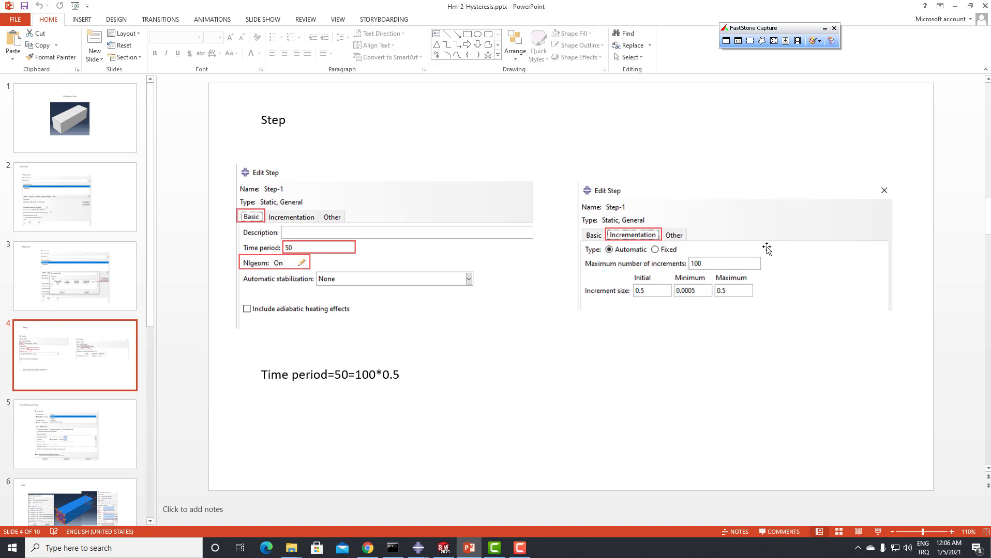
pyautogui.moveTo(653, 237)
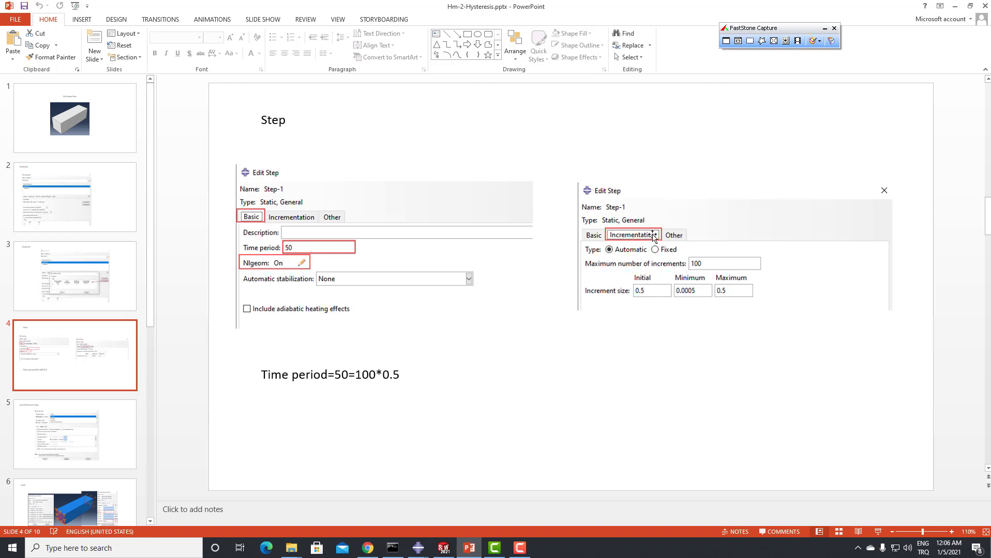
pyautogui.moveTo(616, 272)
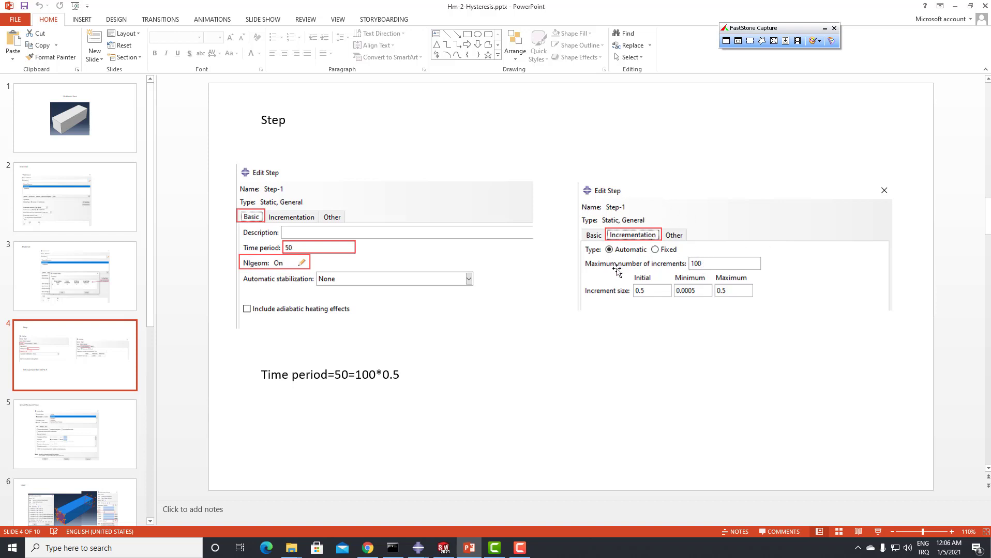
pyautogui.moveTo(637, 246)
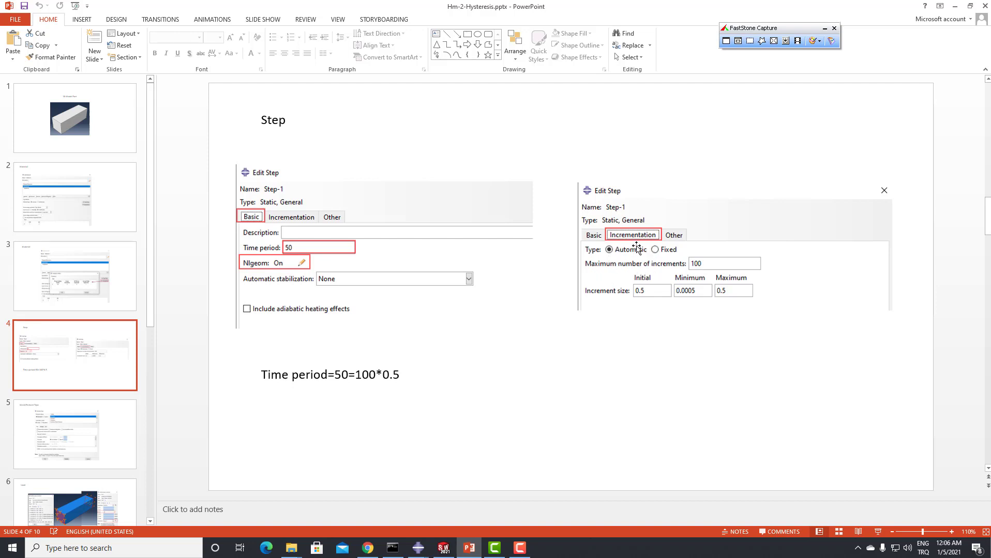
pyautogui.moveTo(700, 267)
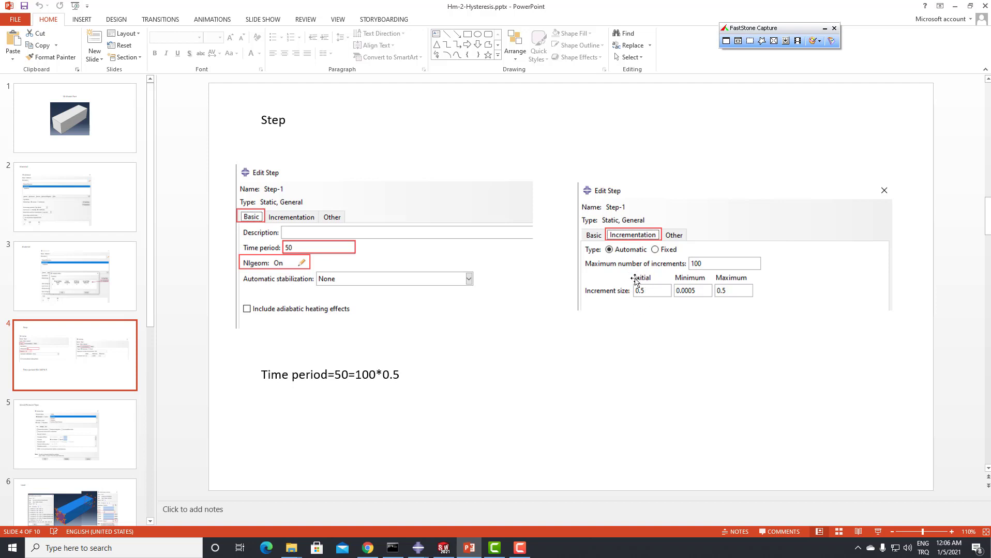
pyautogui.moveTo(727, 307)
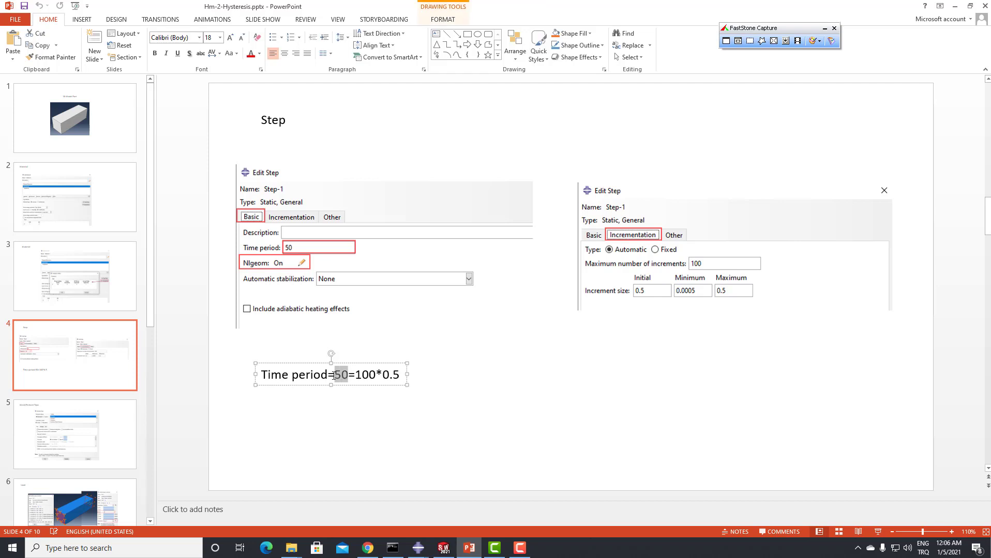
# Show slide 5, 'Mesh/Element Type': Standard, Linear, 3D Stress, hybrid formulation
pyautogui.click(74, 434)
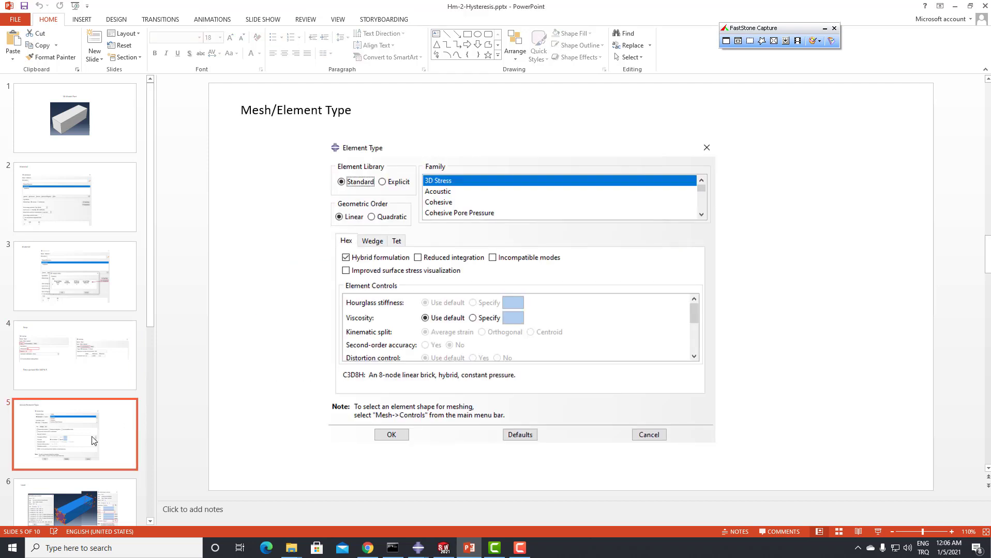
pyautogui.moveTo(361, 115)
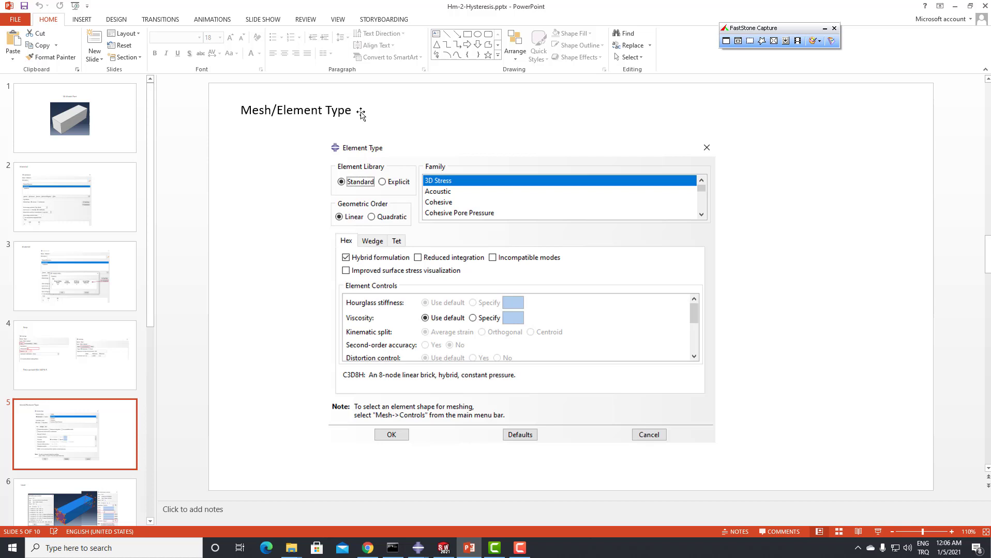
pyautogui.moveTo(457, 181)
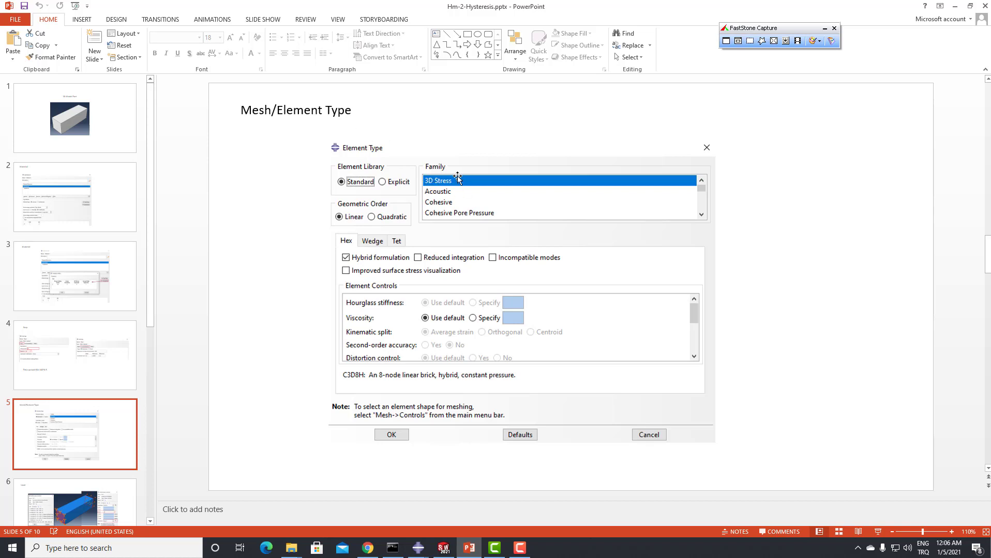
pyautogui.moveTo(363, 261)
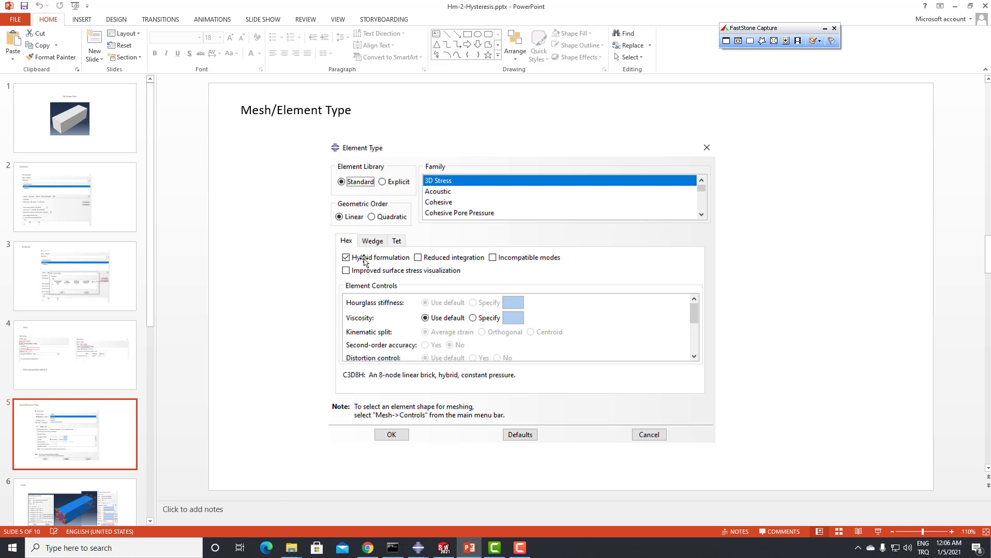
pyautogui.moveTo(281, 326)
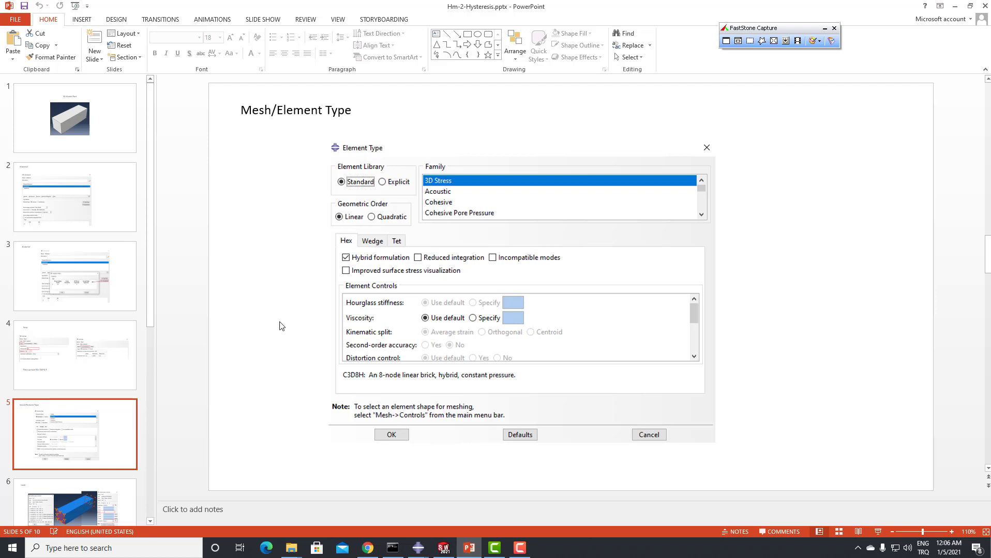
# Show slide 6, 'Load', with the encastre condition and U3 displacement -25 using Amp-2
pyautogui.click(73, 434)
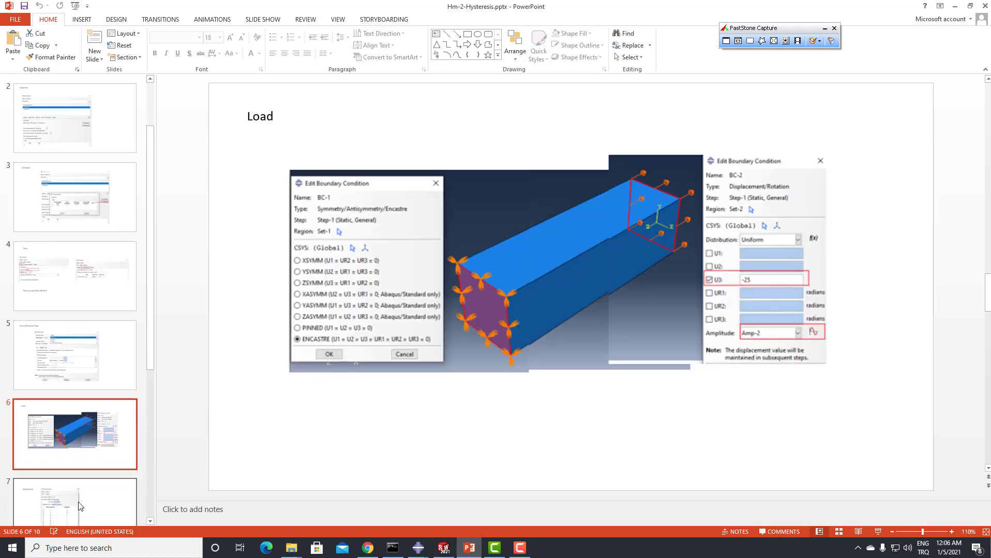
pyautogui.moveTo(307, 166)
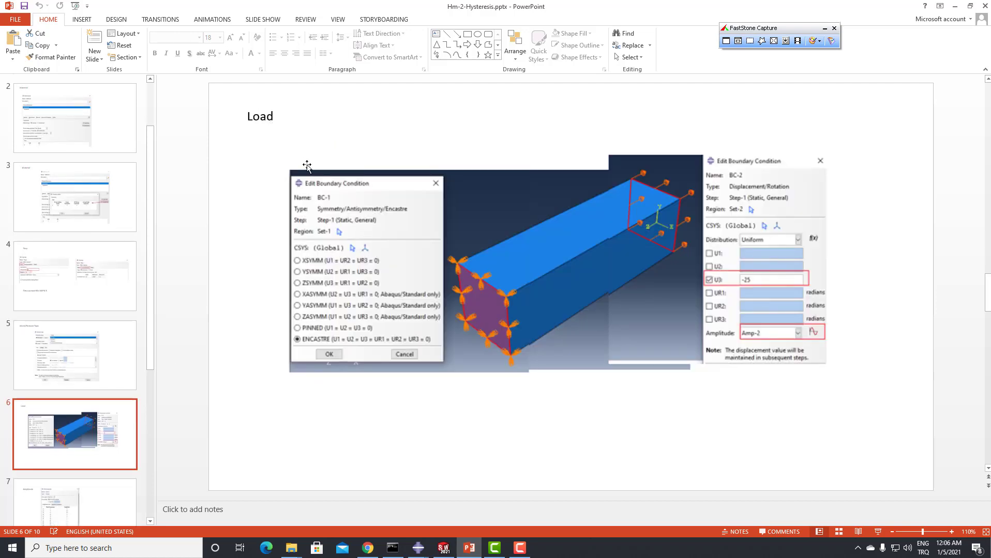
pyautogui.moveTo(380, 213)
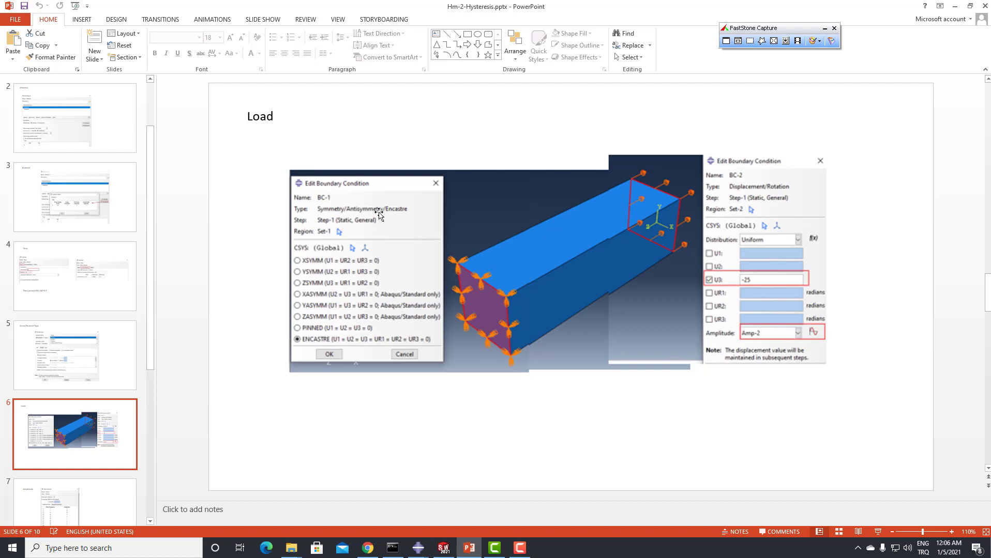
pyautogui.moveTo(297, 341)
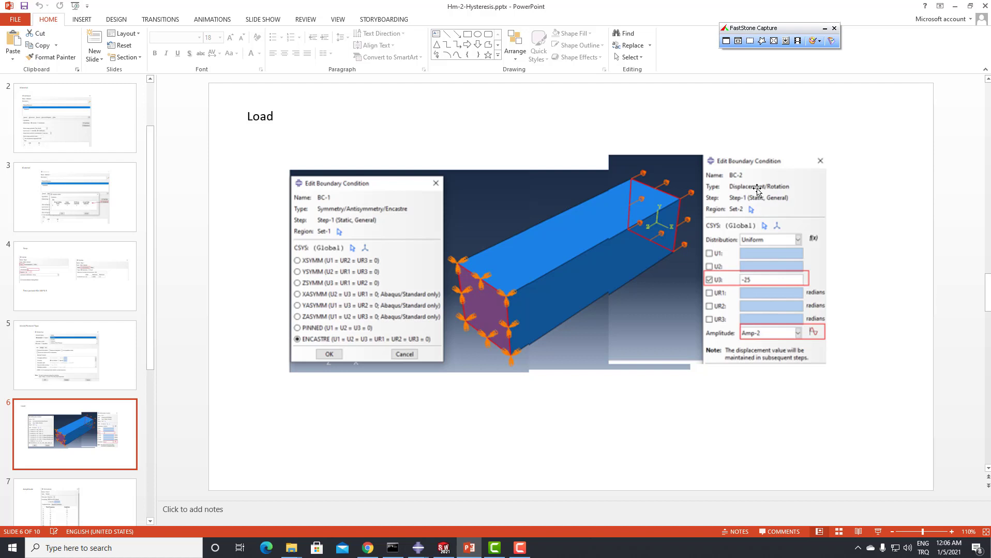
pyautogui.moveTo(787, 187)
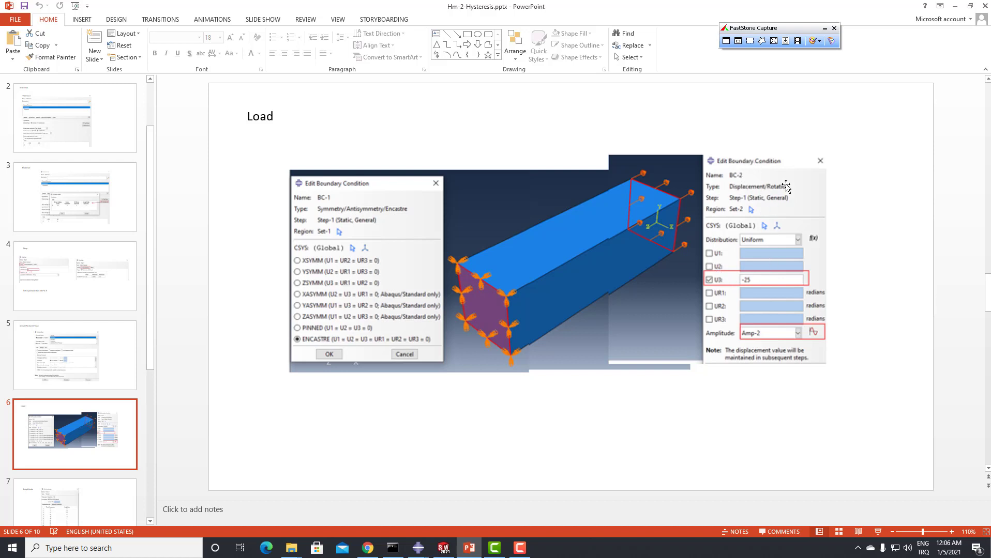
pyautogui.moveTo(755, 286)
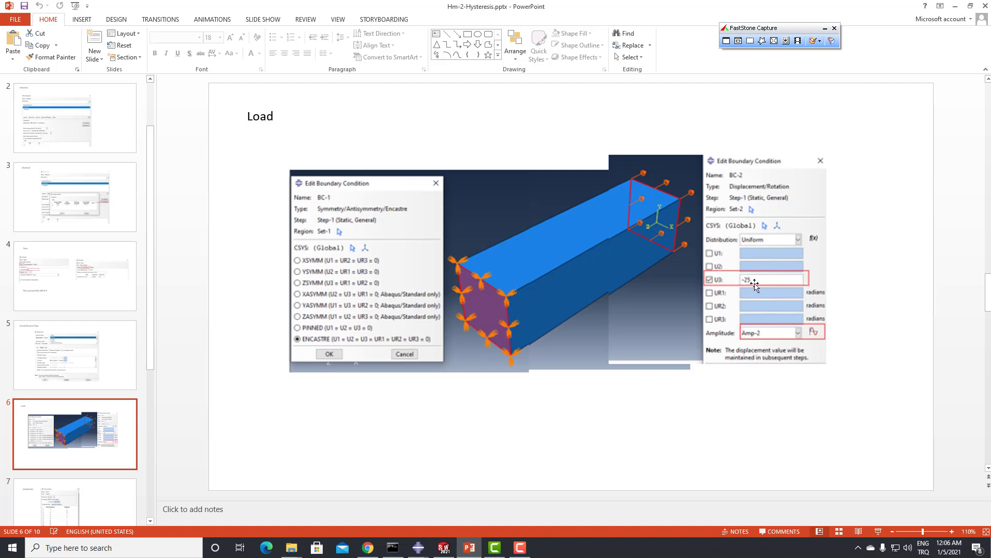
pyautogui.moveTo(99, 506)
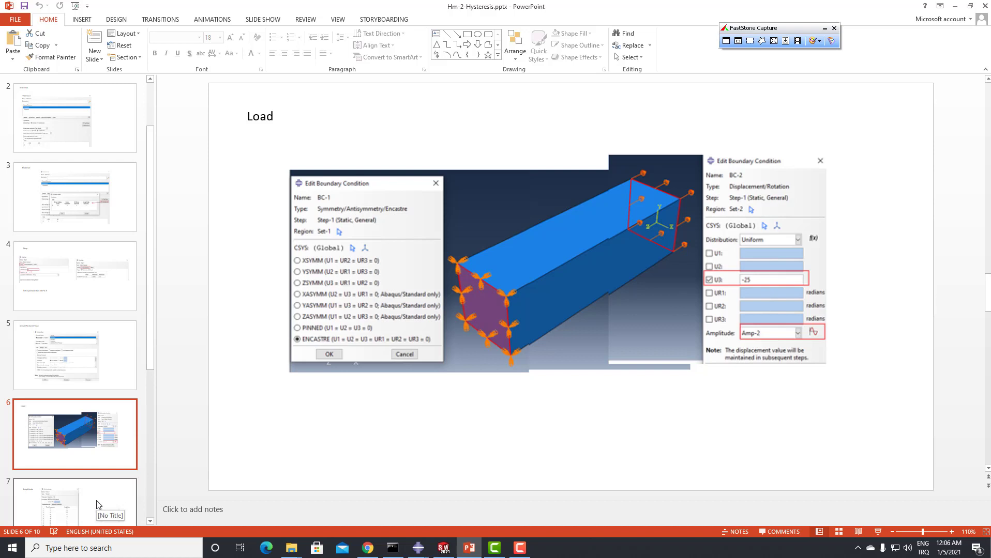
pyautogui.moveTo(773, 306)
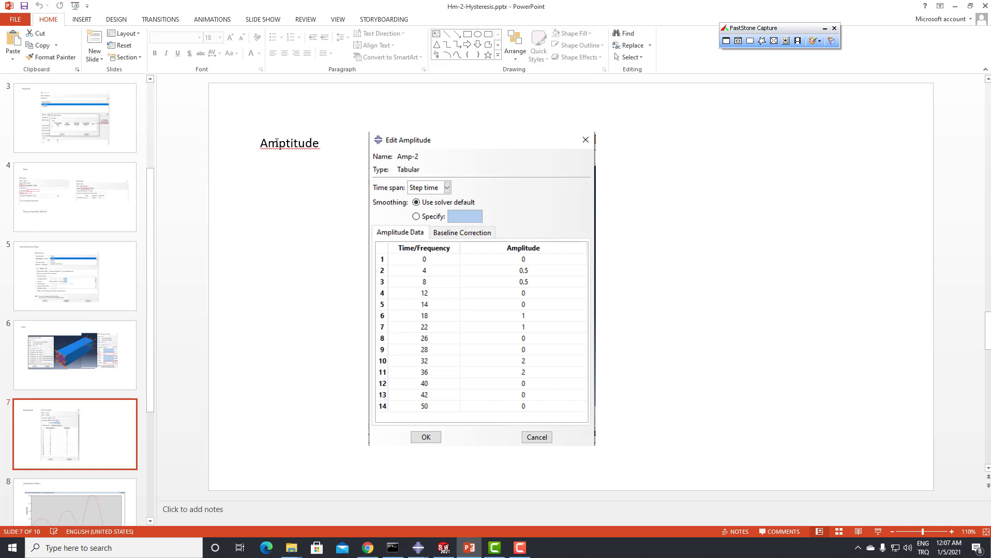
pyautogui.moveTo(423, 256)
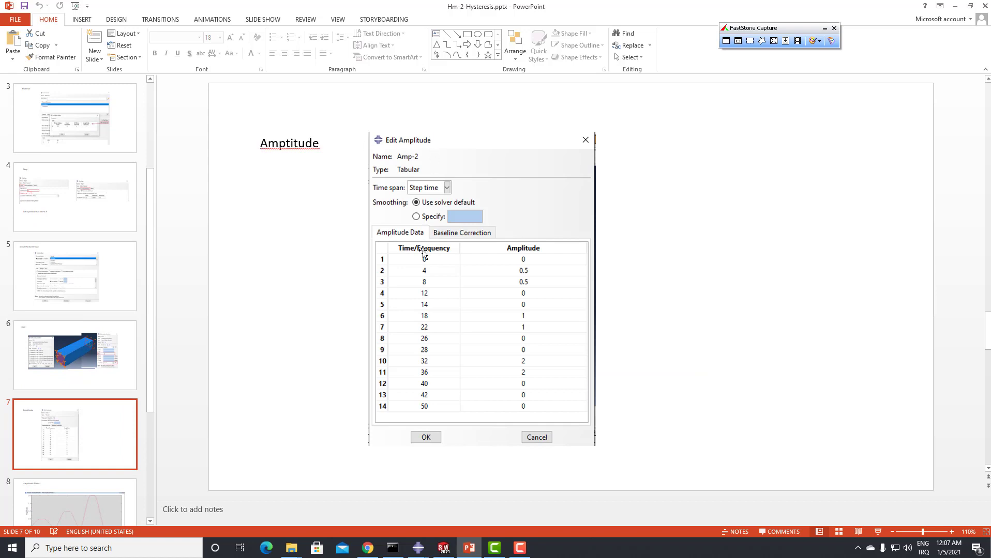
pyautogui.moveTo(515, 258)
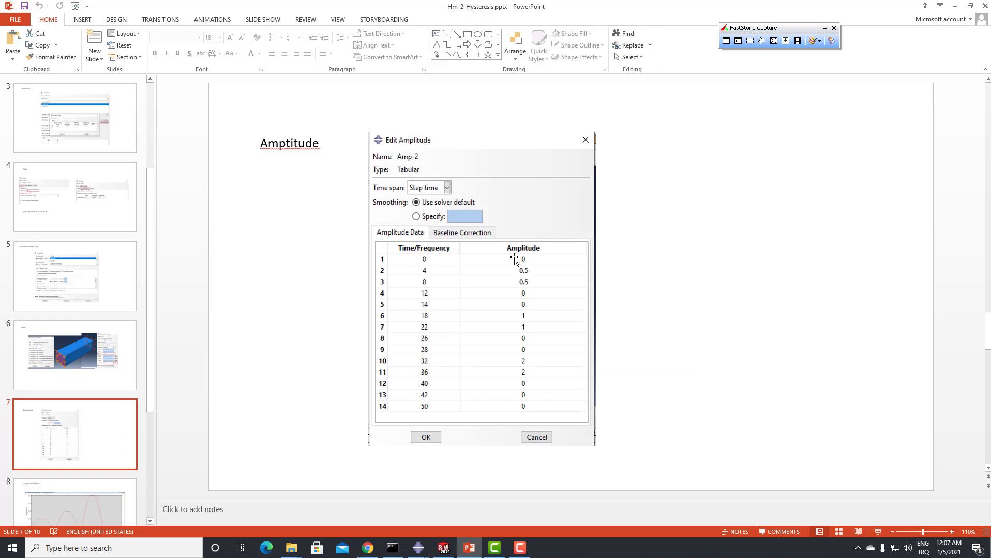
pyautogui.moveTo(514, 270)
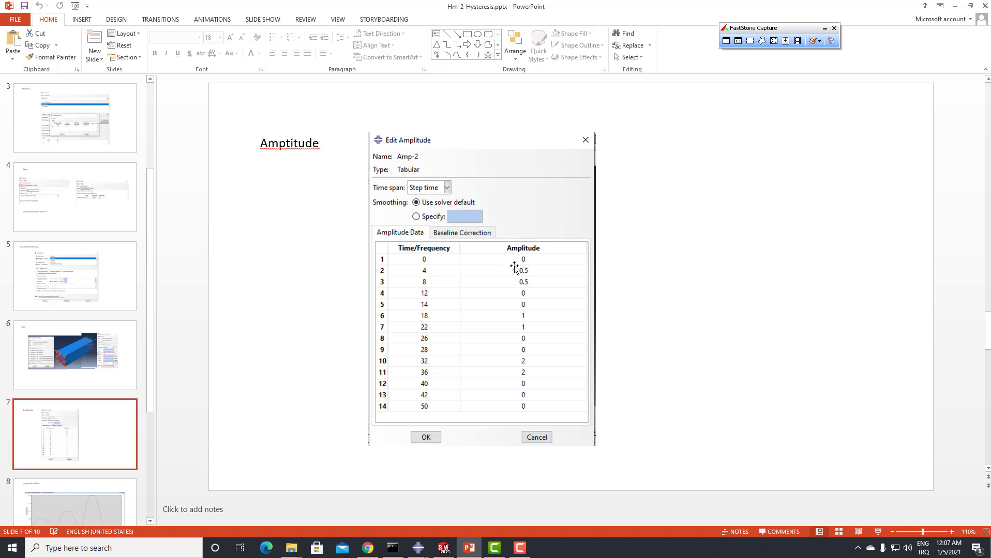
pyautogui.moveTo(160, 400)
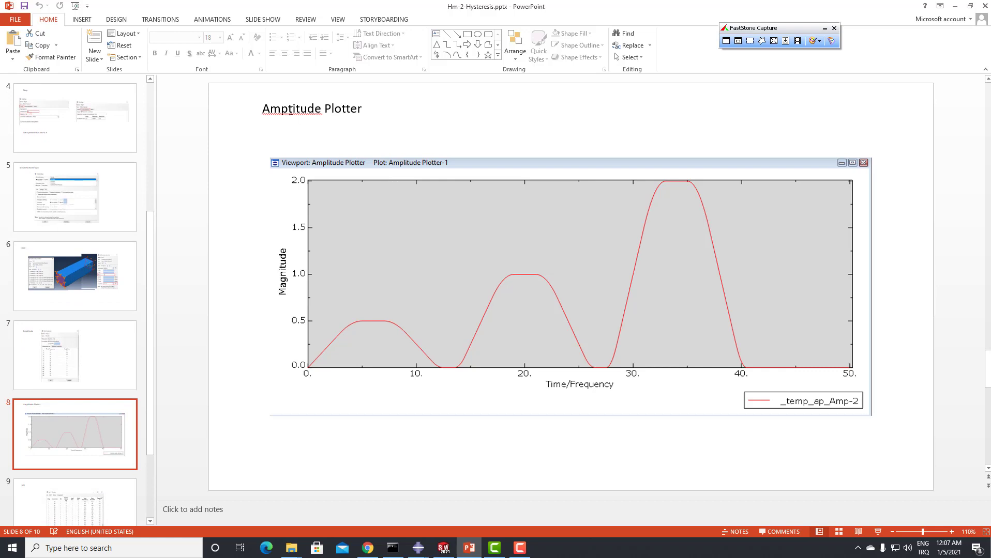
pyautogui.moveTo(395, 168)
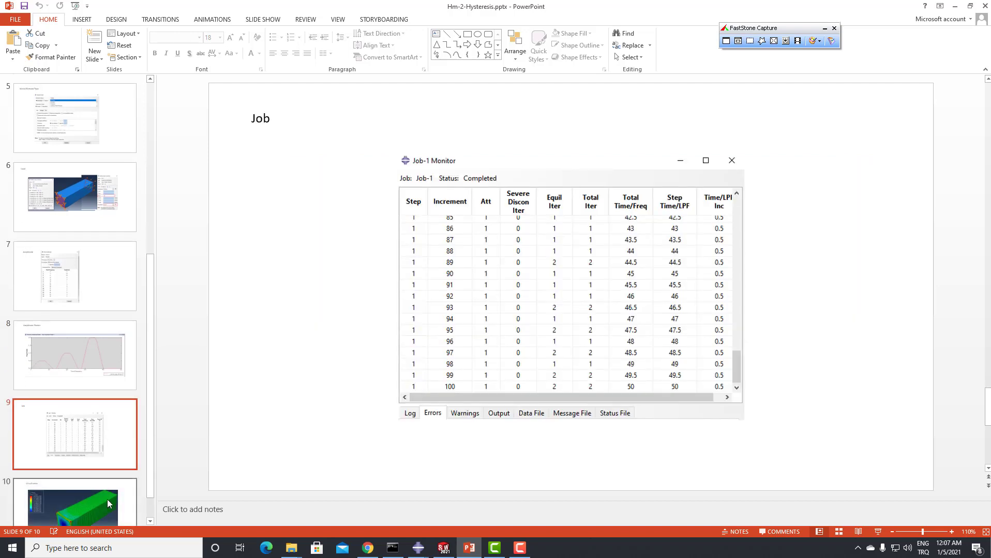
pyautogui.moveTo(281, 132)
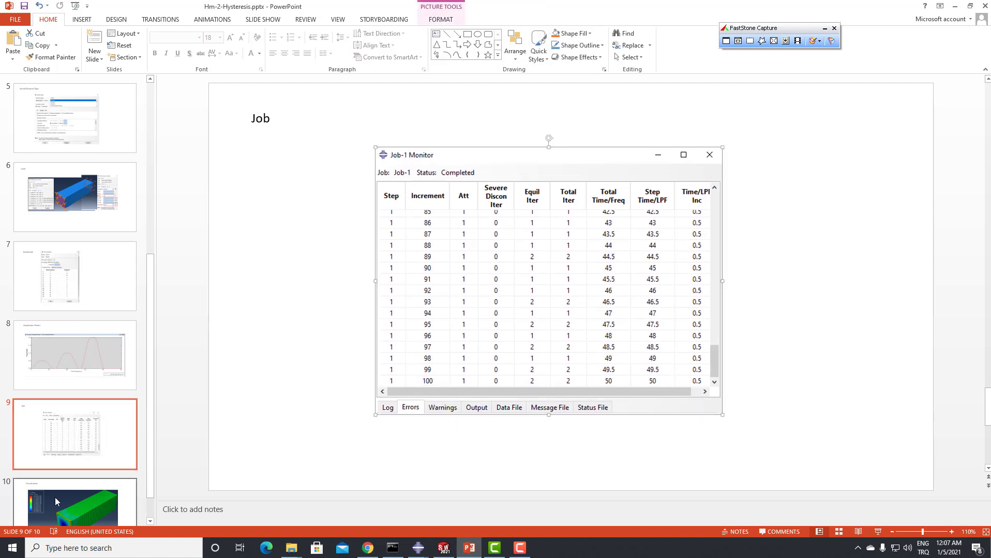
# Show the final Visualization slide, then bring up the Abaqus/CAE Job-1 Mises stress window
pyautogui.click(75, 478)
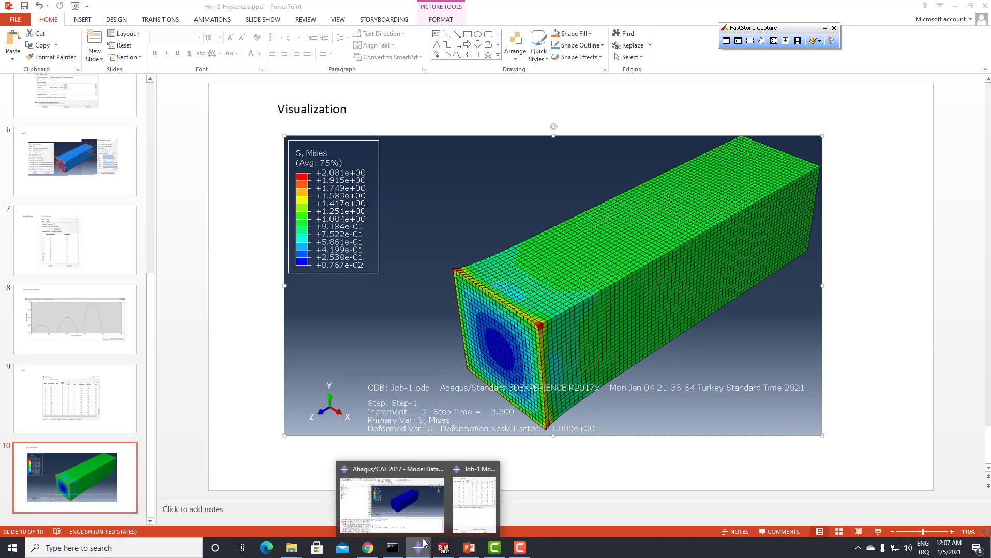
pyautogui.click(390, 502)
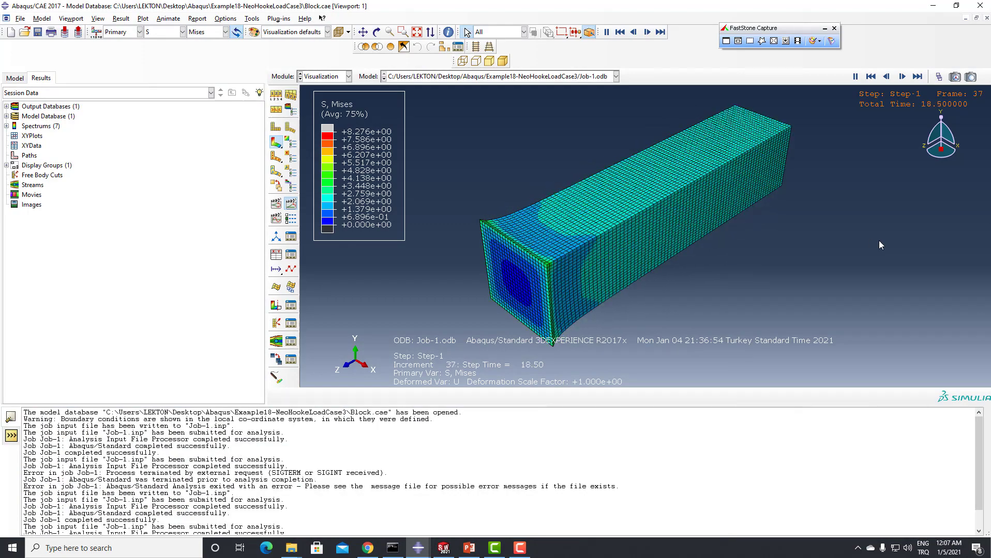
# Play the Job-1 Mises stress animation through to step time 48
pyautogui.click(870, 76)
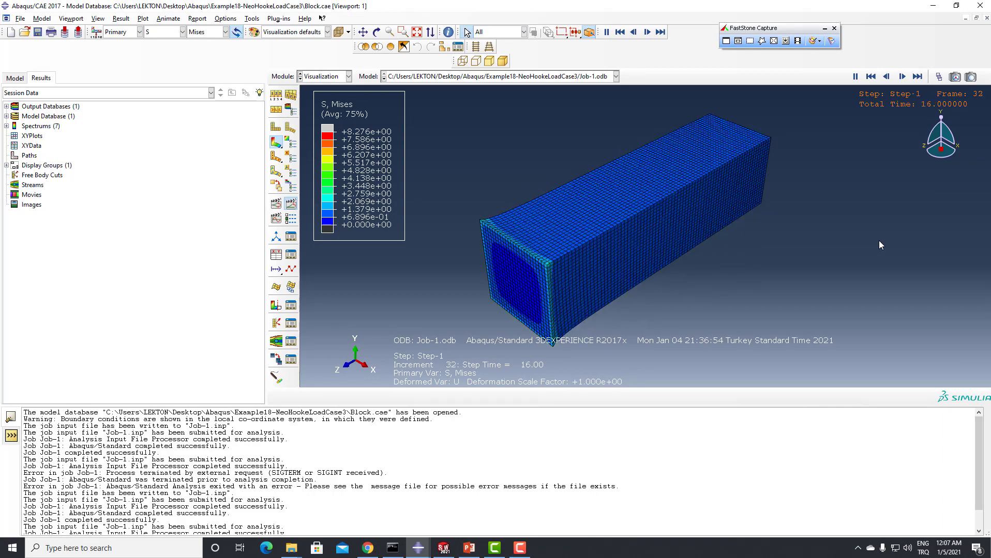
pyautogui.click(662, 32)
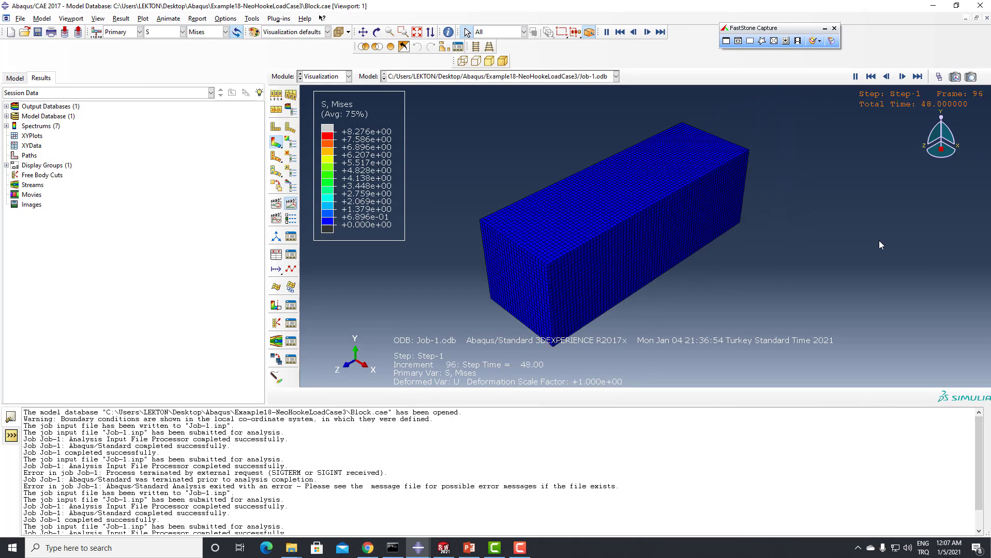